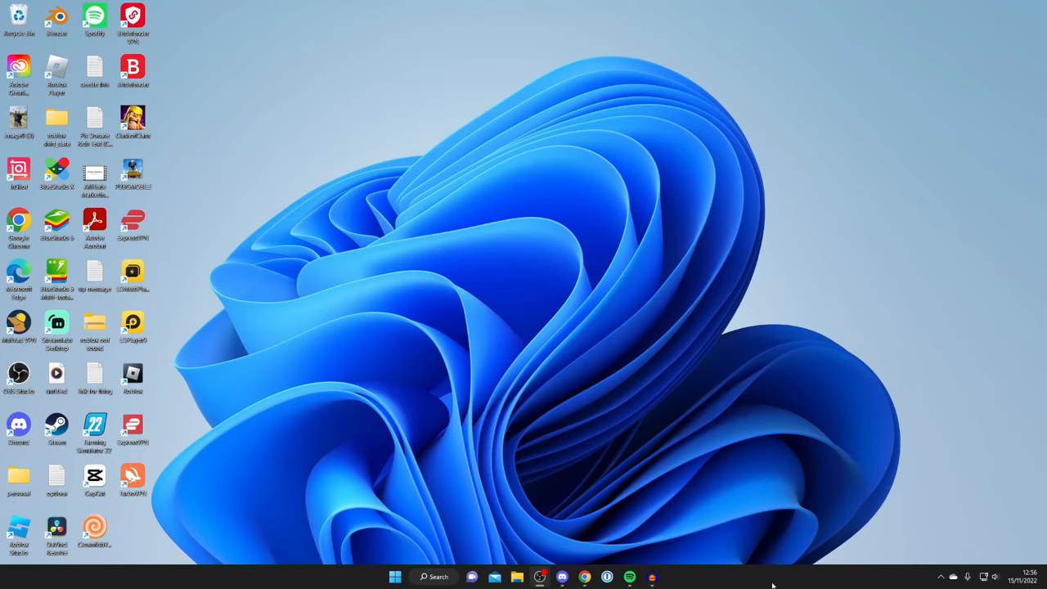
- Launch Google Chrome from the desktop shortcut, landing on the Google home page
left_click(584, 576)
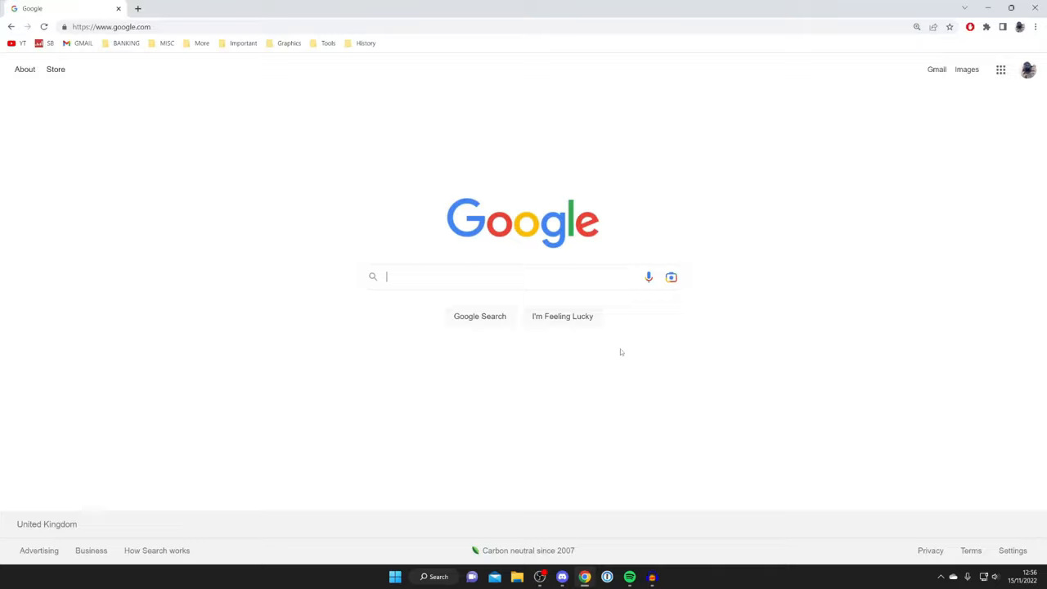
- Search Google for 'epic games launcher' via the 'epic gam' suggestion
type("epic gam")
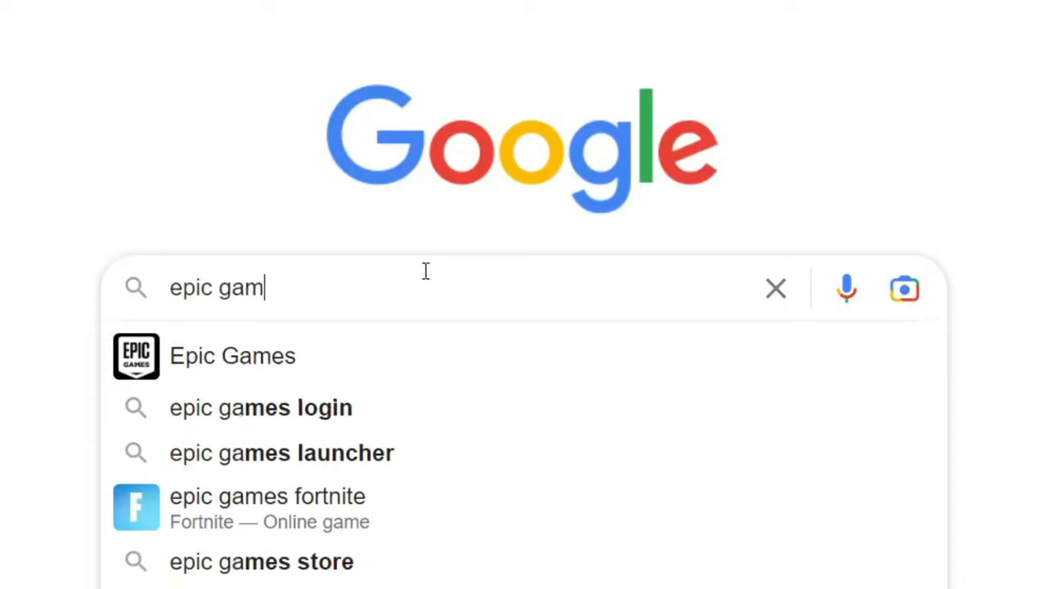
left_click(281, 453)
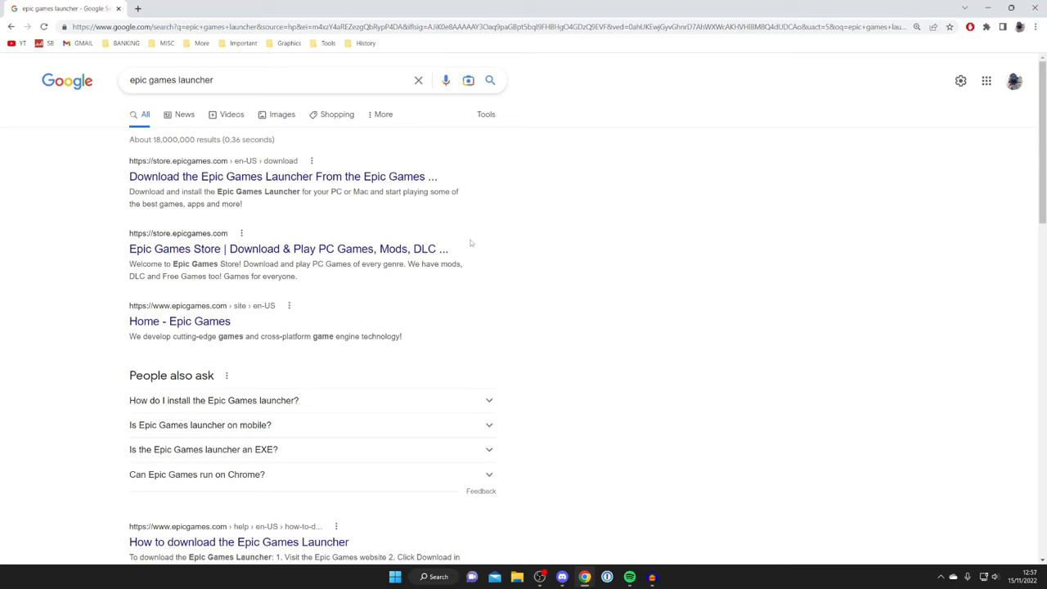
- Go to the Epic Games Launcher download page and bring up the Sign In options
left_click(281, 177)
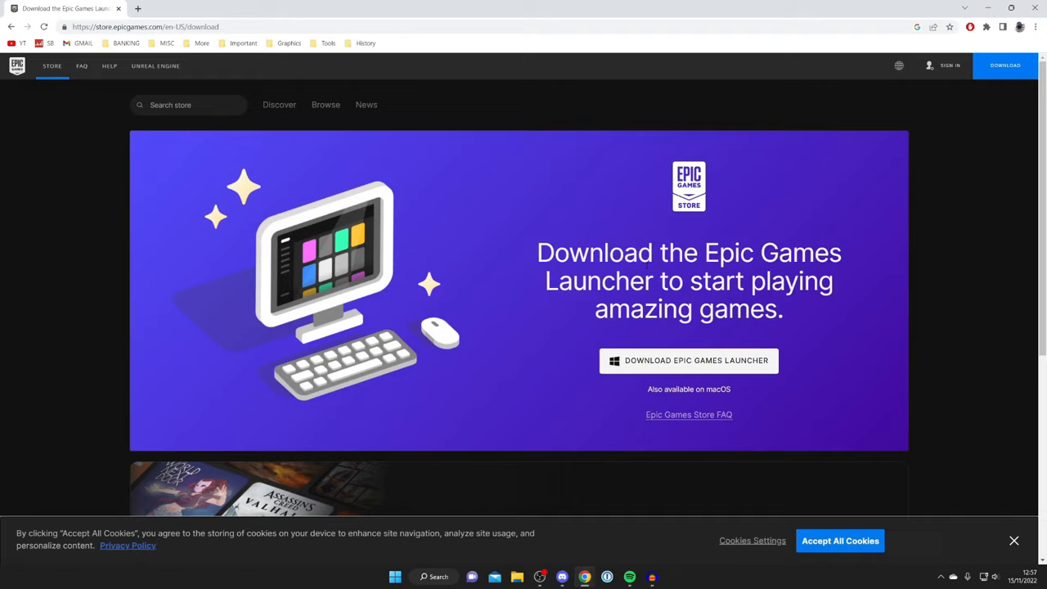
left_click(949, 65)
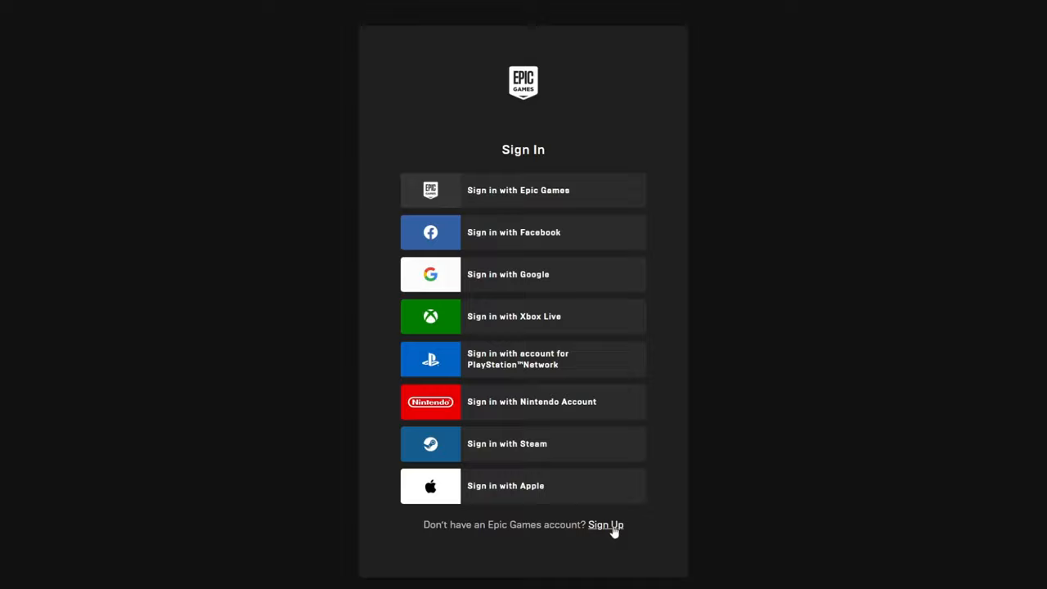
left_click(605, 523)
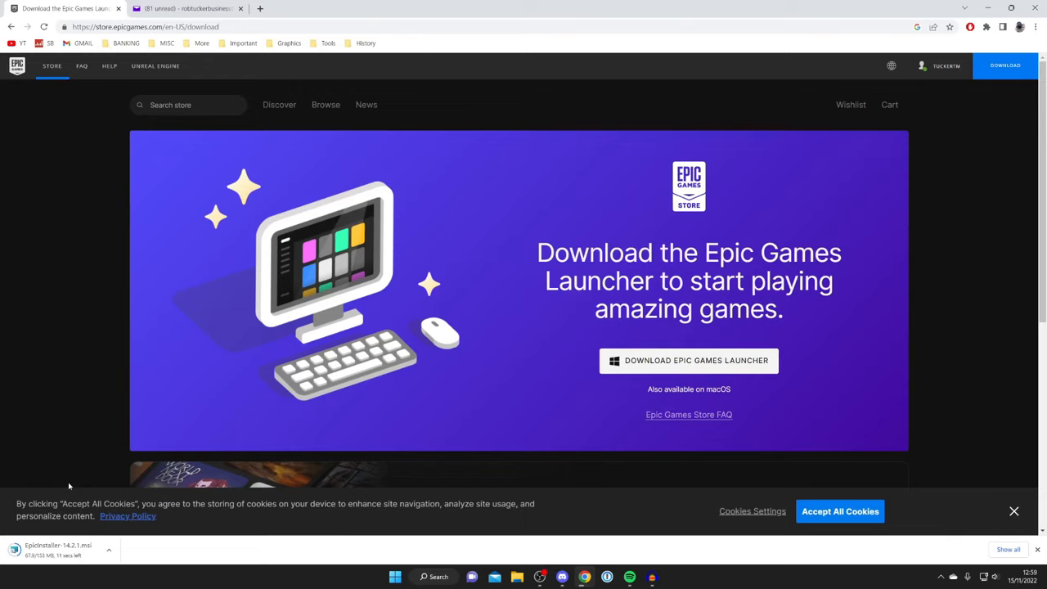
mouse_move(595, 434)
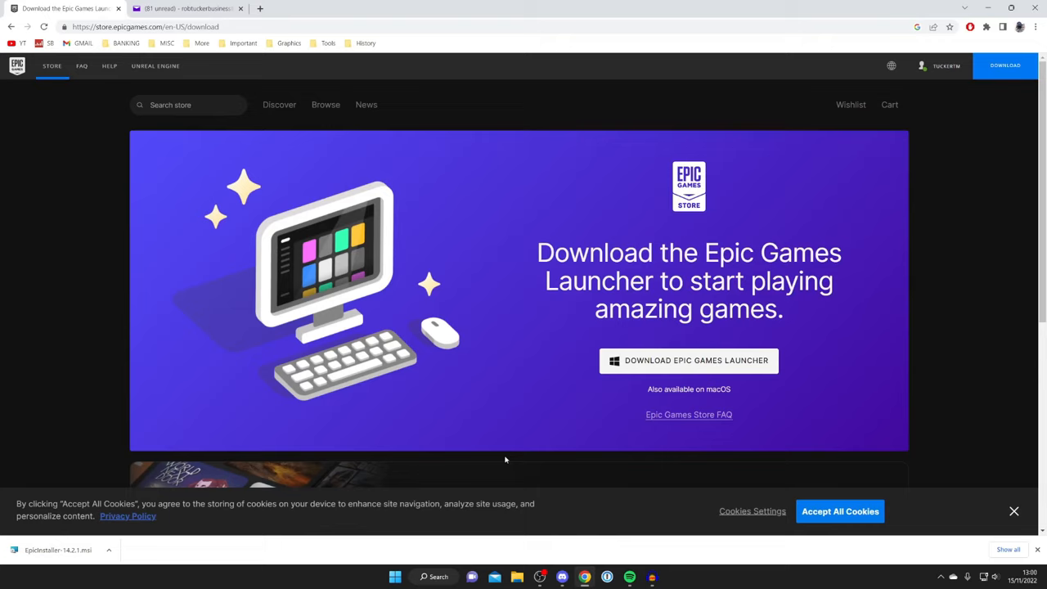
mouse_move(147, 494)
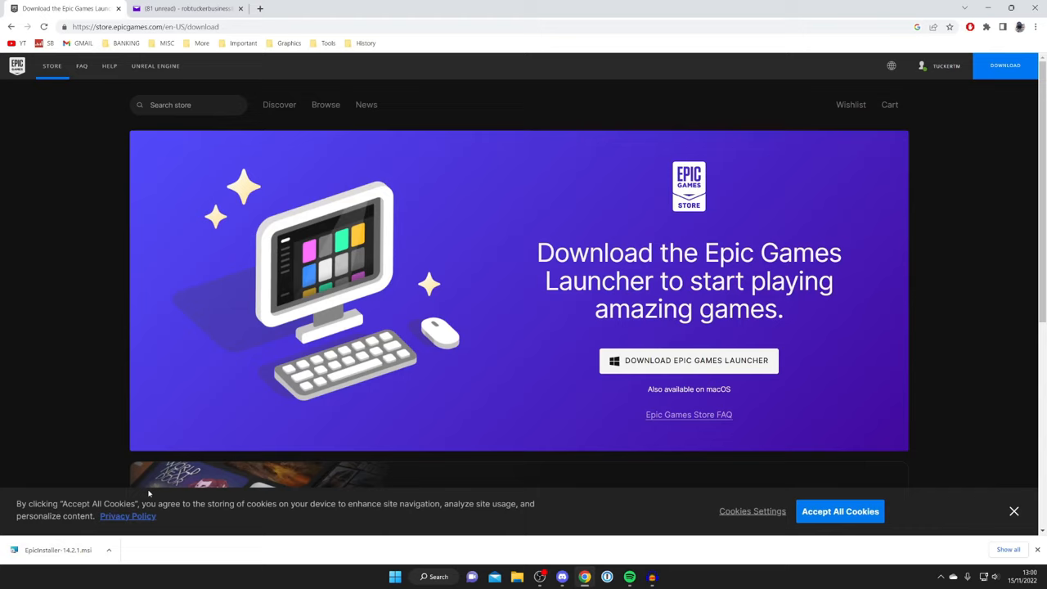
mouse_move(471, 268)
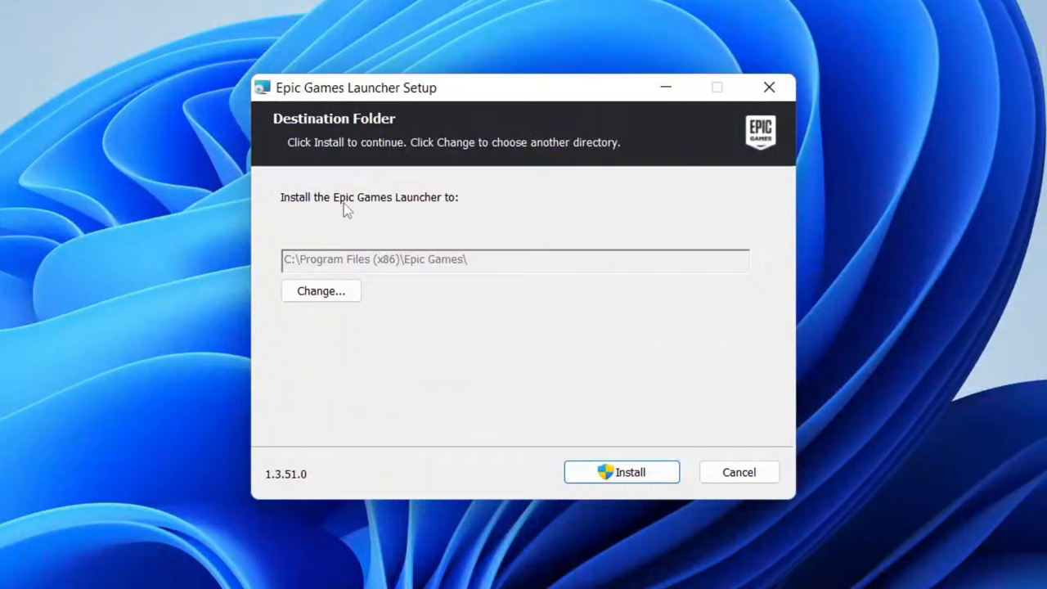
- Install the launcher into the default Program Files (x86) Epic Games folder
left_click(622, 471)
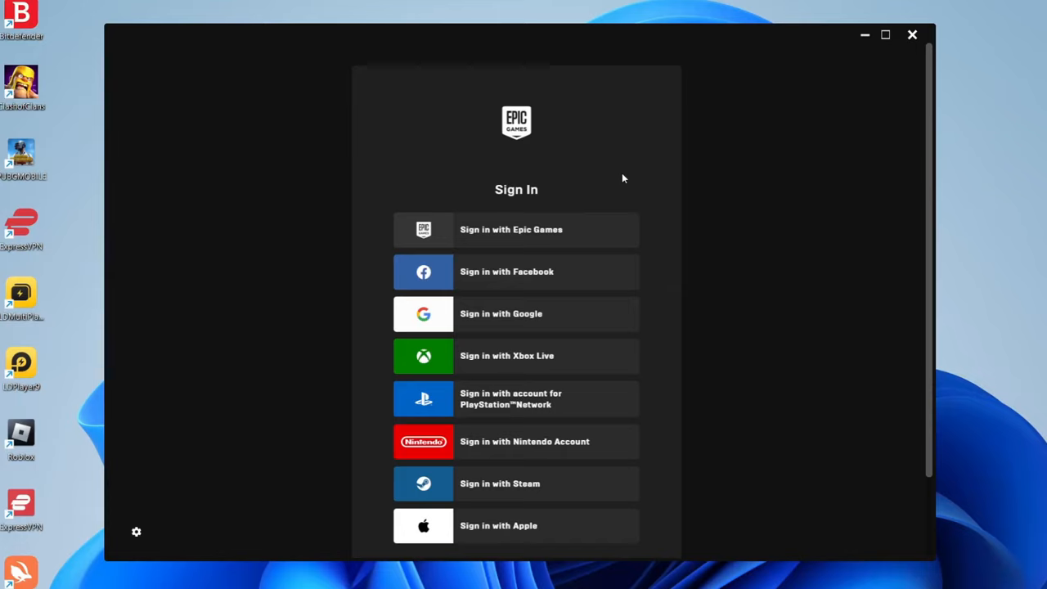
- Sign in with Epic Games and start installing Fortnite to the default folder
left_click(517, 229)
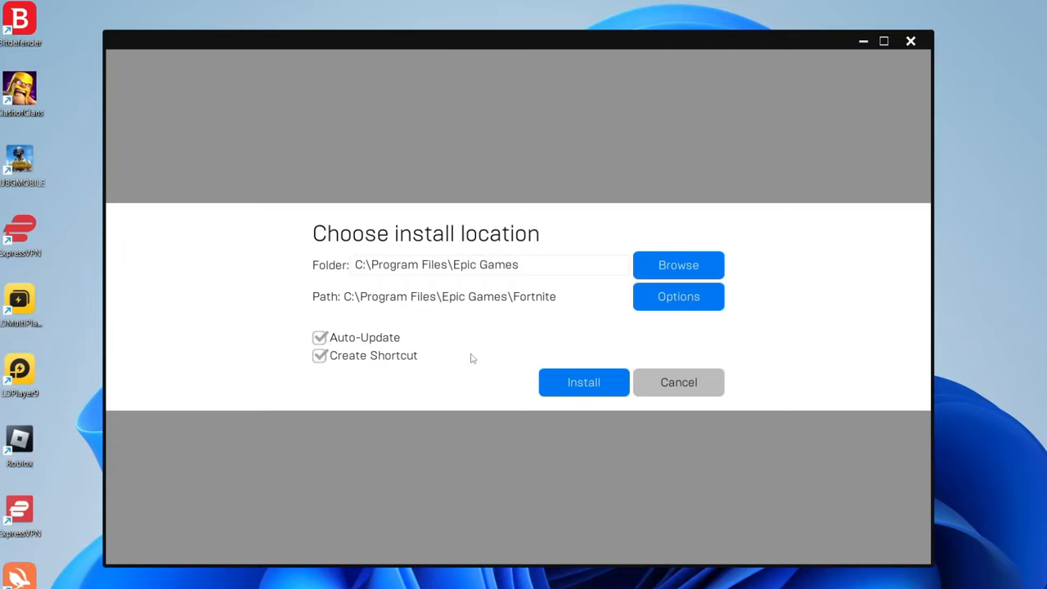
left_click(583, 383)
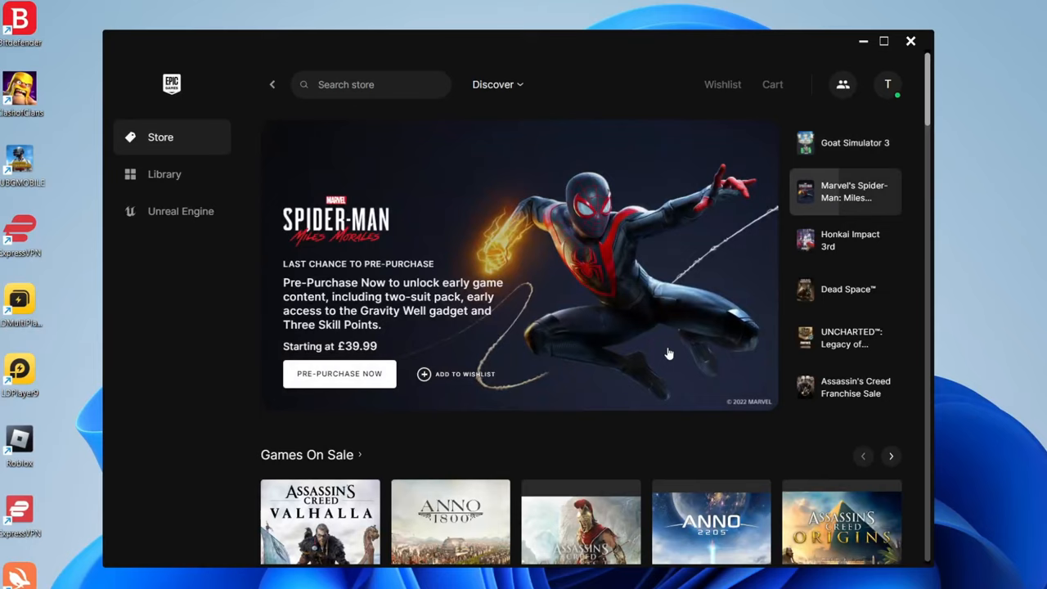
left_click(163, 174)
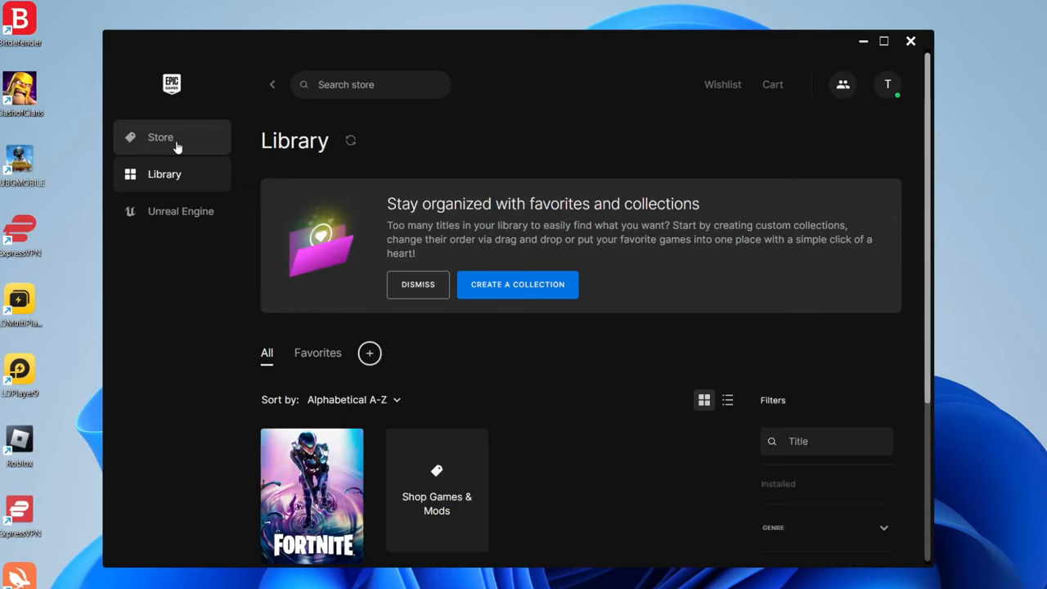
left_click(160, 137)
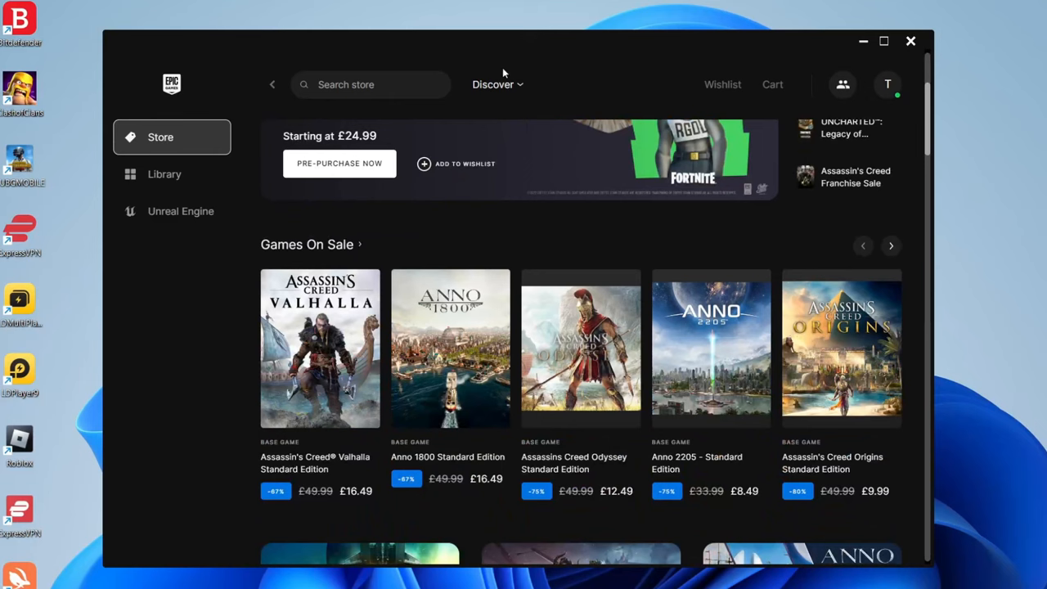